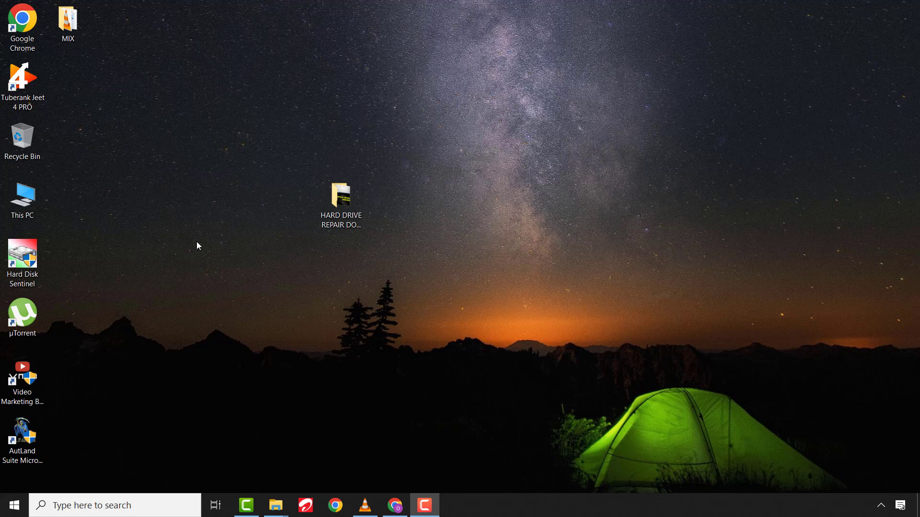
Attempt to delete the 'HARD DRIVE REPAIR DONE' folder, hit the Item Not Found error, and fetch Unlocker from its download page
{"action": "right_click", "coordinate": [341, 195]}
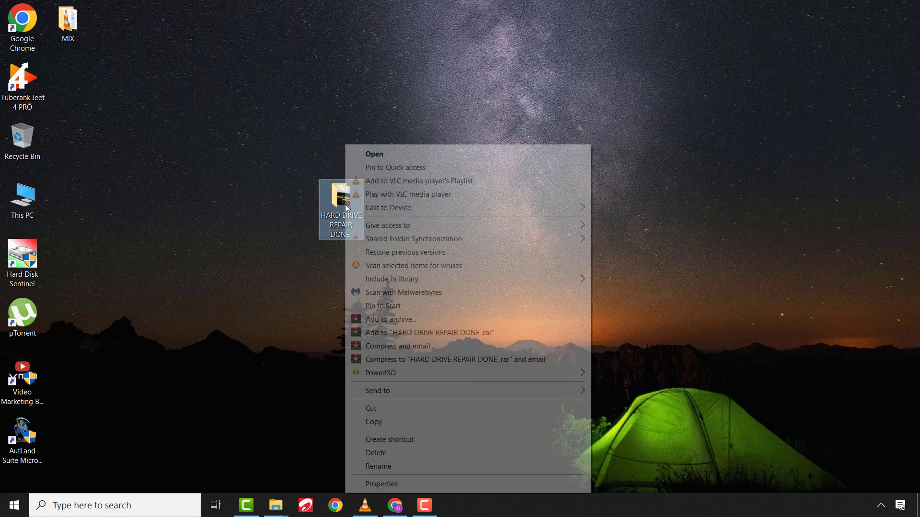
{"action": "left_click", "coordinate": [376, 453]}
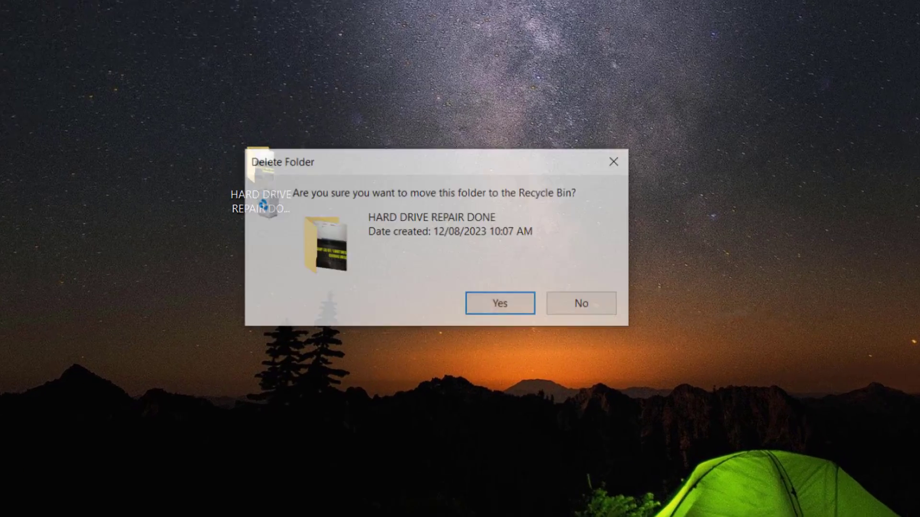
{"action": "left_click", "coordinate": [500, 303]}
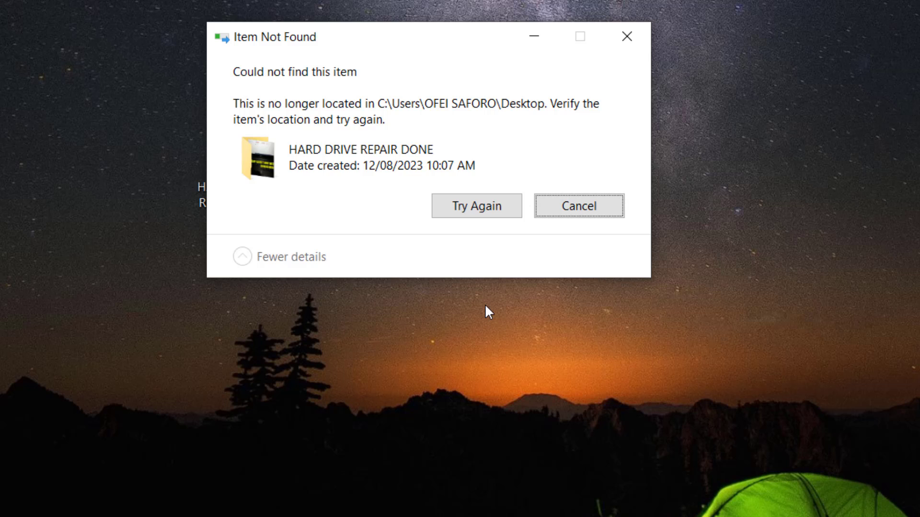
{"action": "mouse_move", "coordinate": [589, 157]}
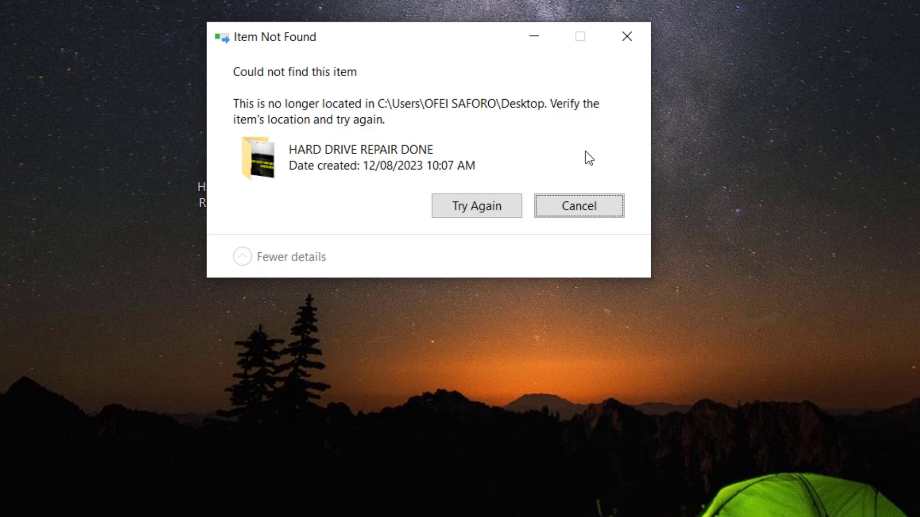
{"action": "left_click", "coordinate": [477, 206]}
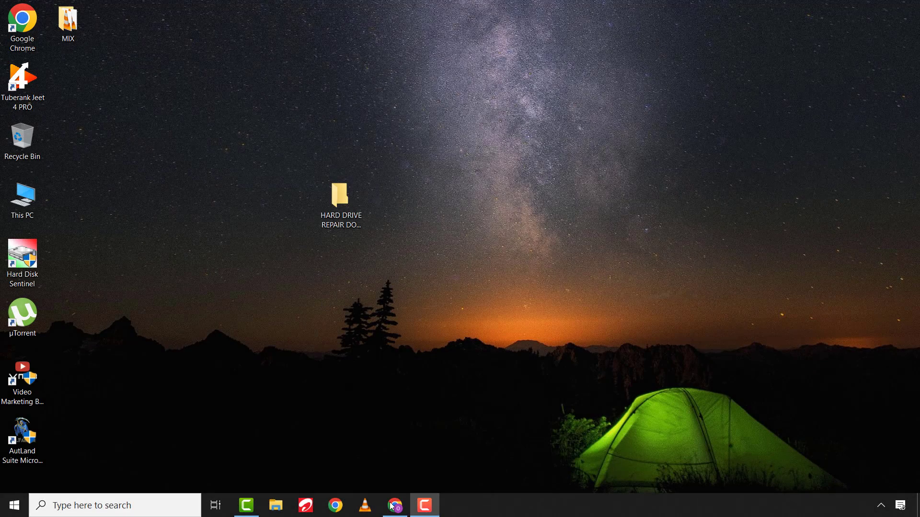
{"action": "left_click", "coordinate": [395, 505]}
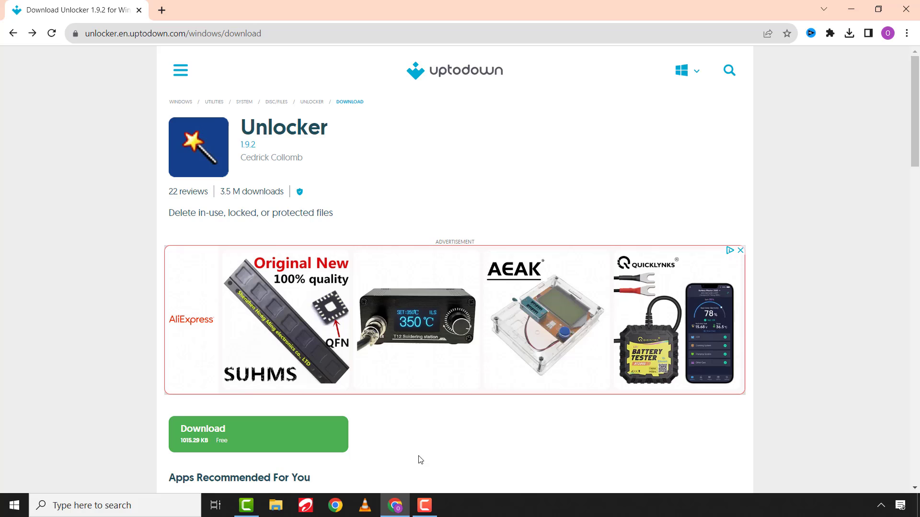
{"action": "mouse_move", "coordinate": [269, 170]}
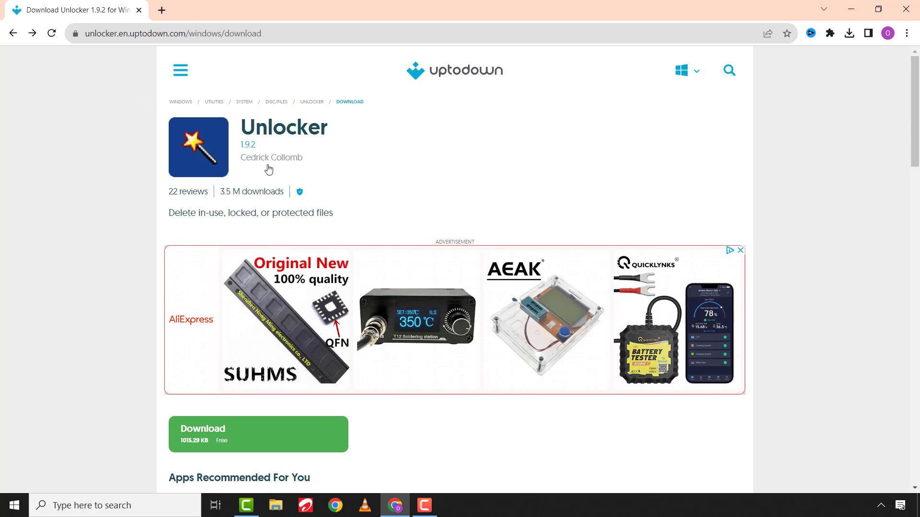
{"action": "mouse_move", "coordinate": [349, 168]}
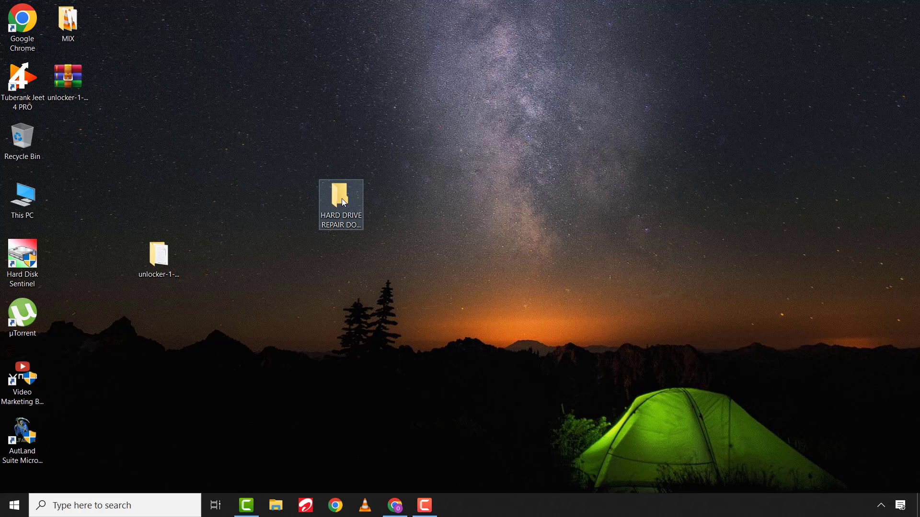
Launch Unlocker on the 'HARD DRIVE REPAIR DONE' folder from its context menu
{"action": "right_click", "coordinate": [342, 201]}
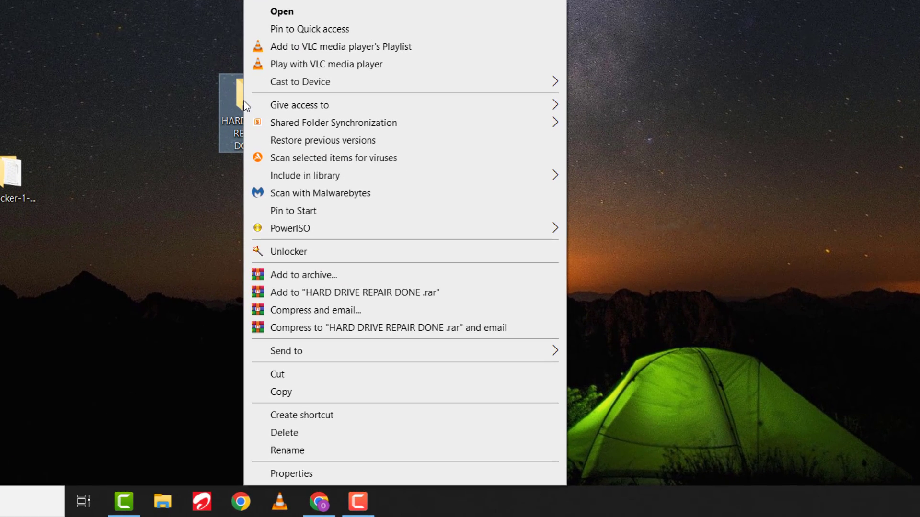
{"action": "mouse_move", "coordinate": [286, 257]}
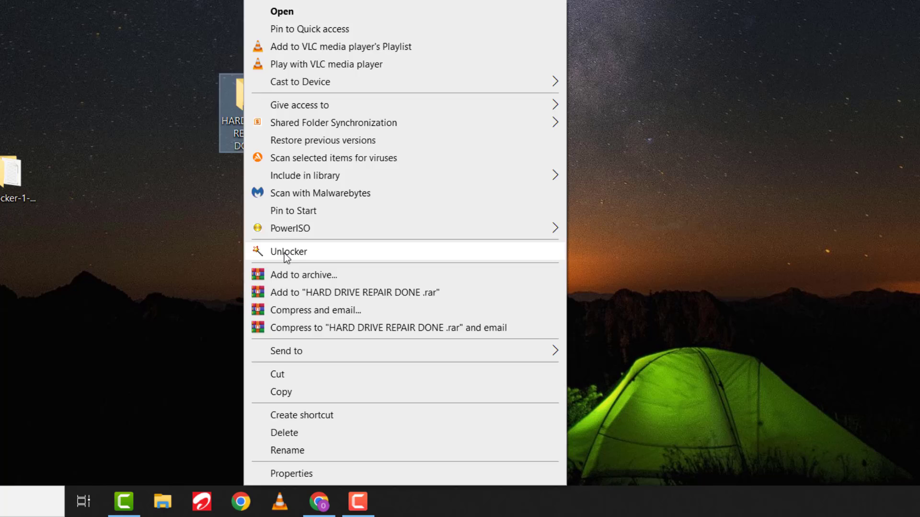
{"action": "left_click", "coordinate": [287, 251]}
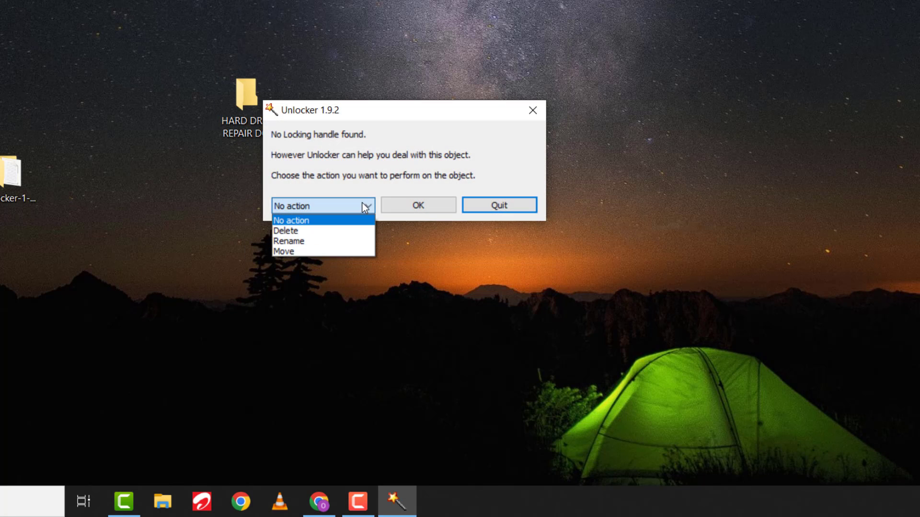
Run Unlocker's Delete action on the folder and acknowledge the Success message
{"action": "left_click", "coordinate": [286, 230]}
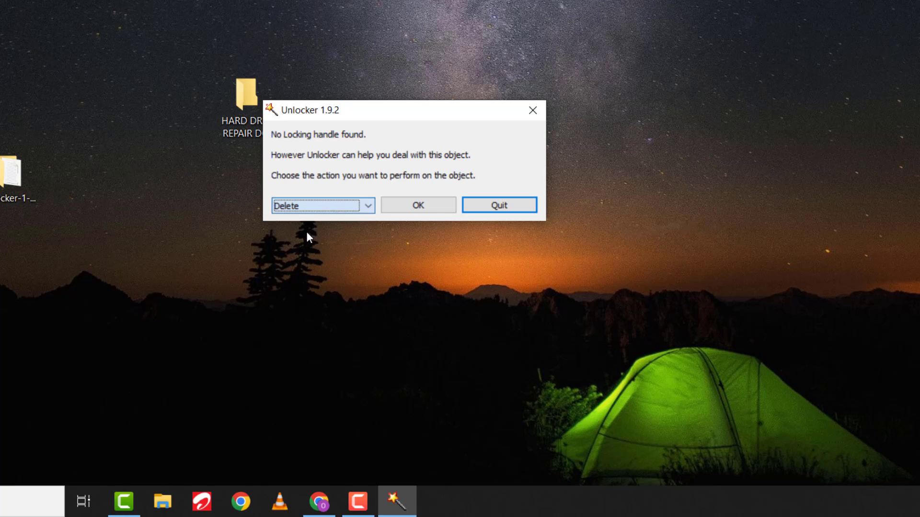
{"action": "left_click", "coordinate": [417, 205]}
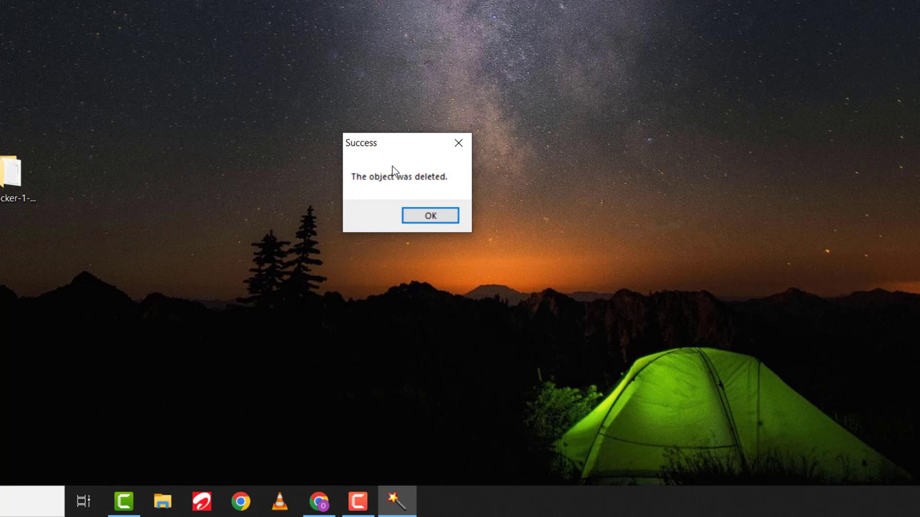
{"action": "left_click", "coordinate": [431, 214]}
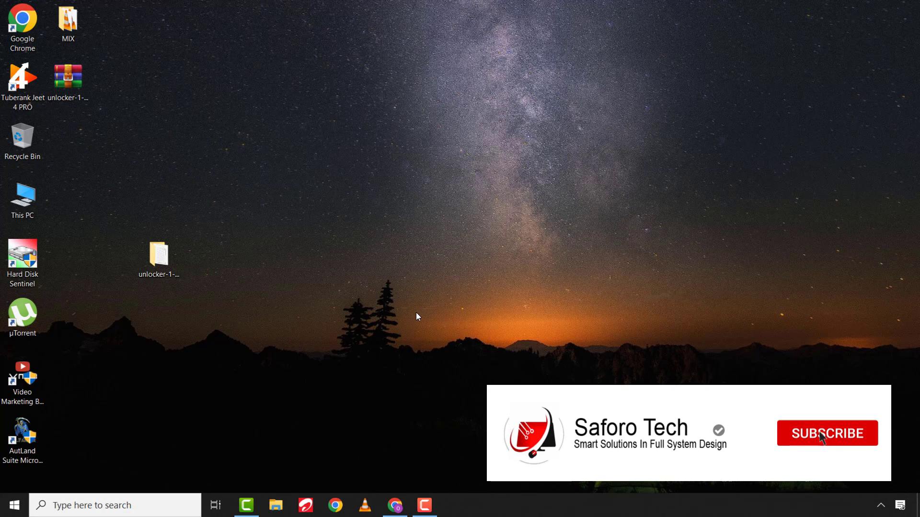
{"action": "left_click", "coordinate": [828, 433]}
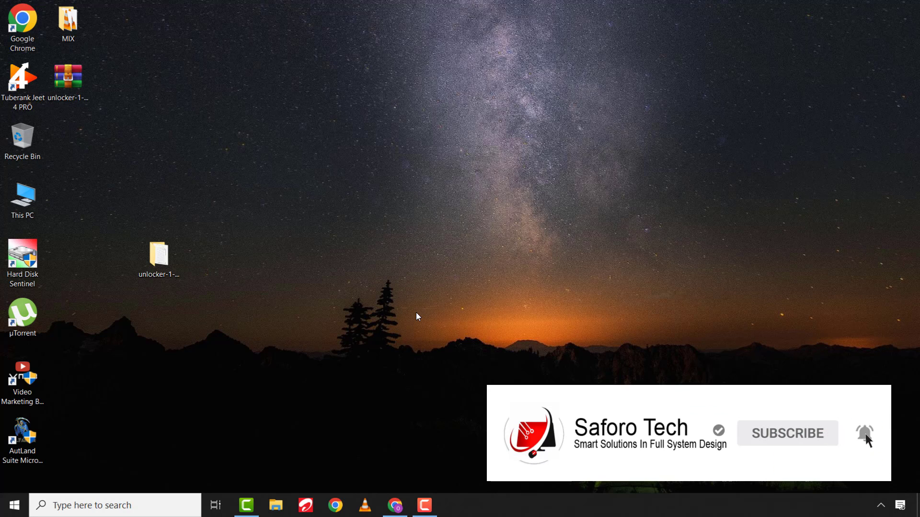